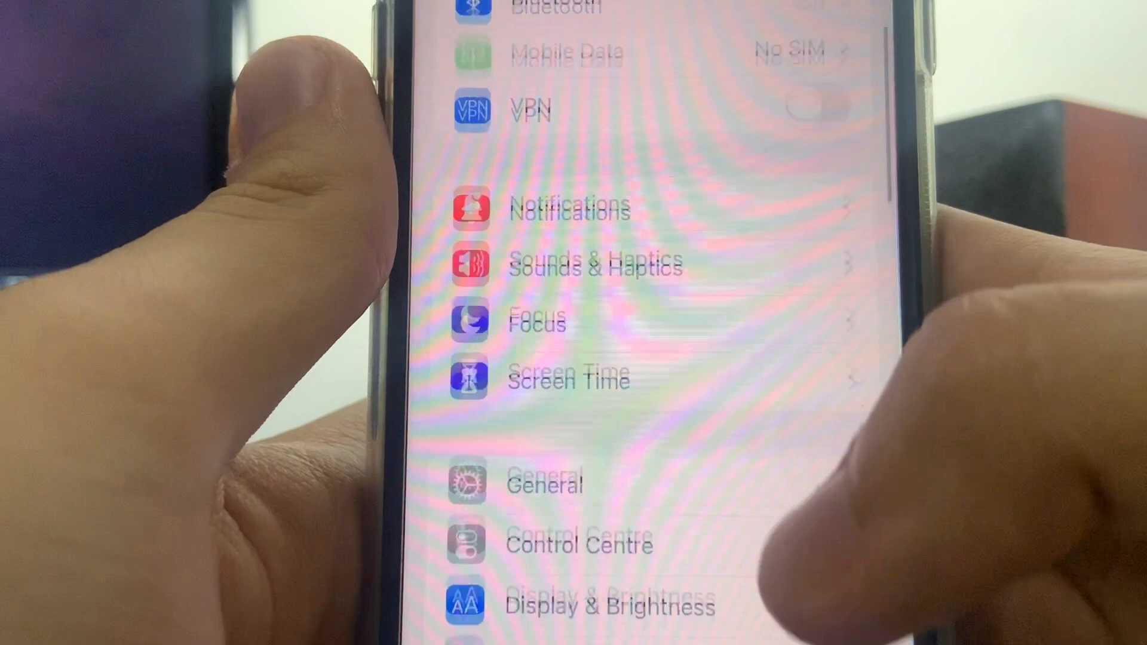
# Step: On the Battery page, turn Low Power Mode on and then back off
pyautogui.scroll(-3)
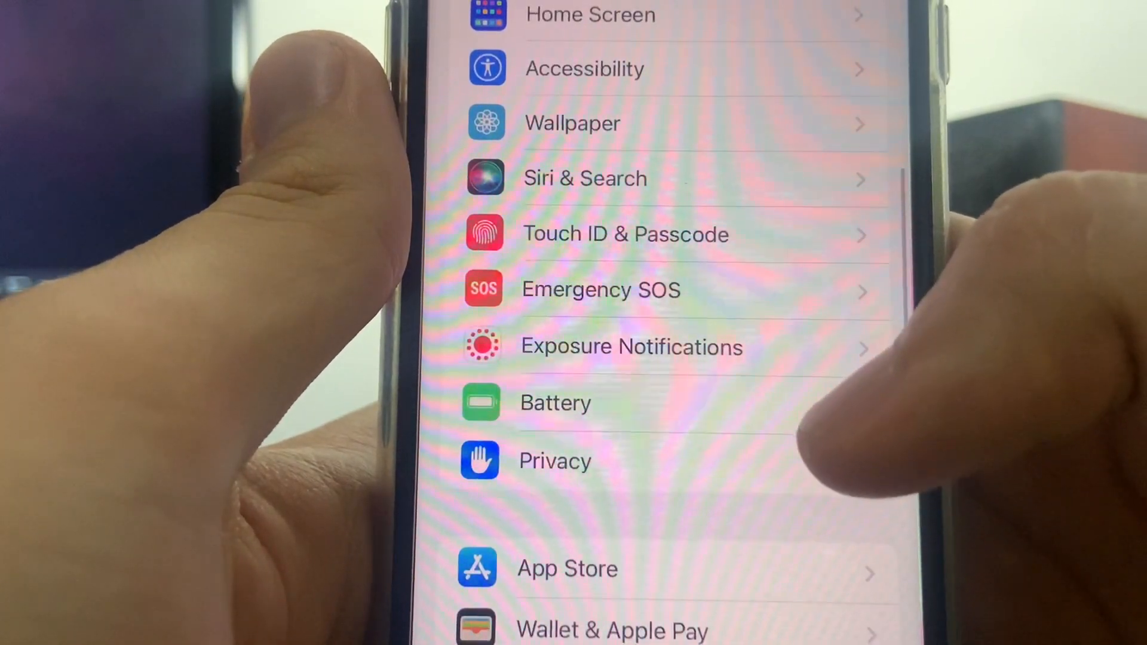
pyautogui.click(555, 403)
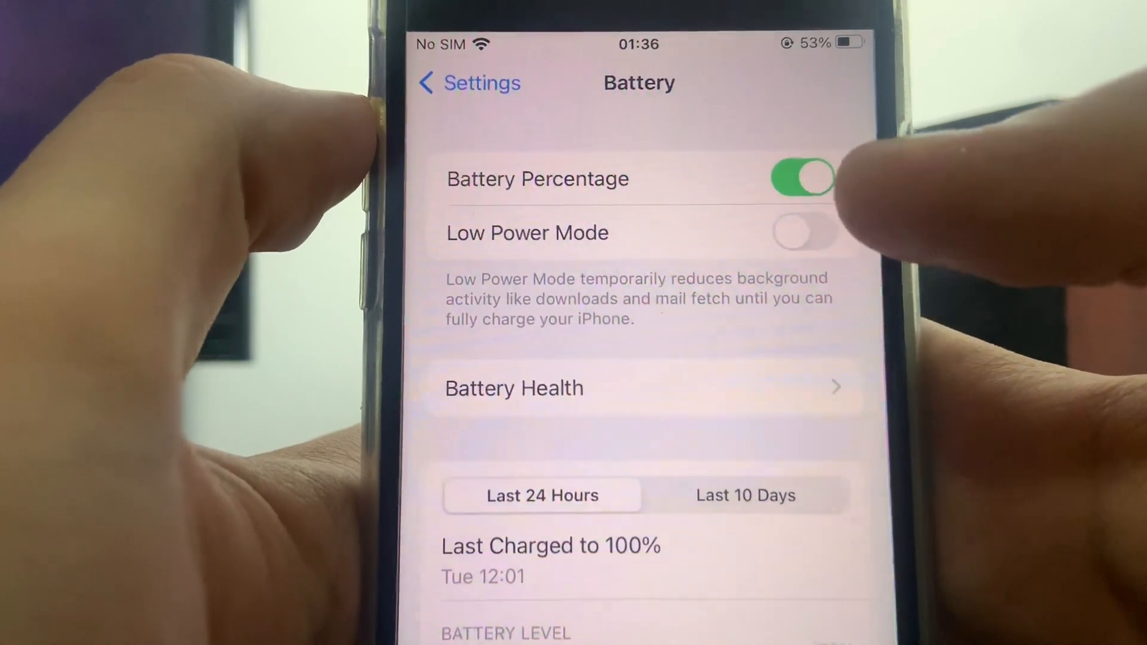
pyautogui.click(802, 232)
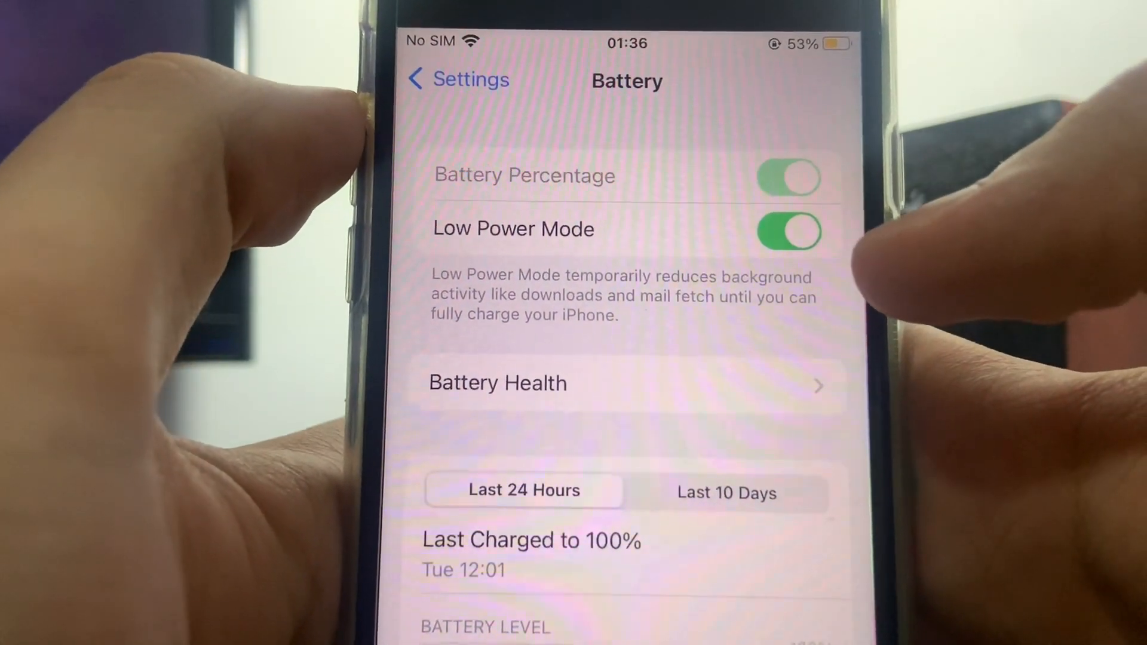
pyautogui.click(789, 228)
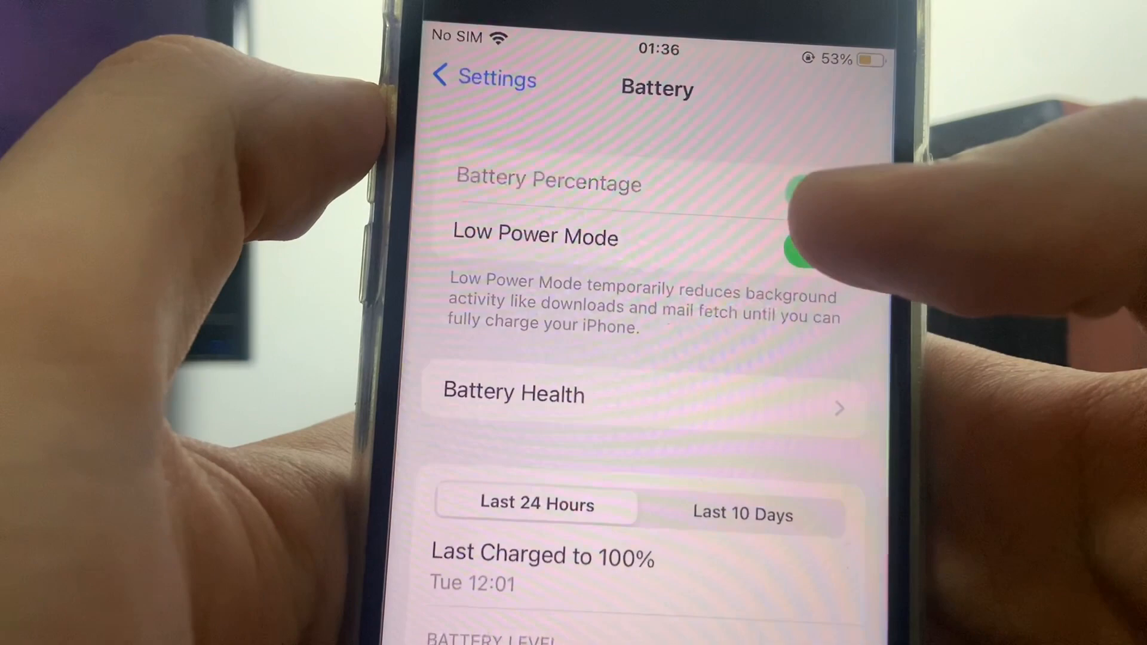
pyautogui.click(796, 236)
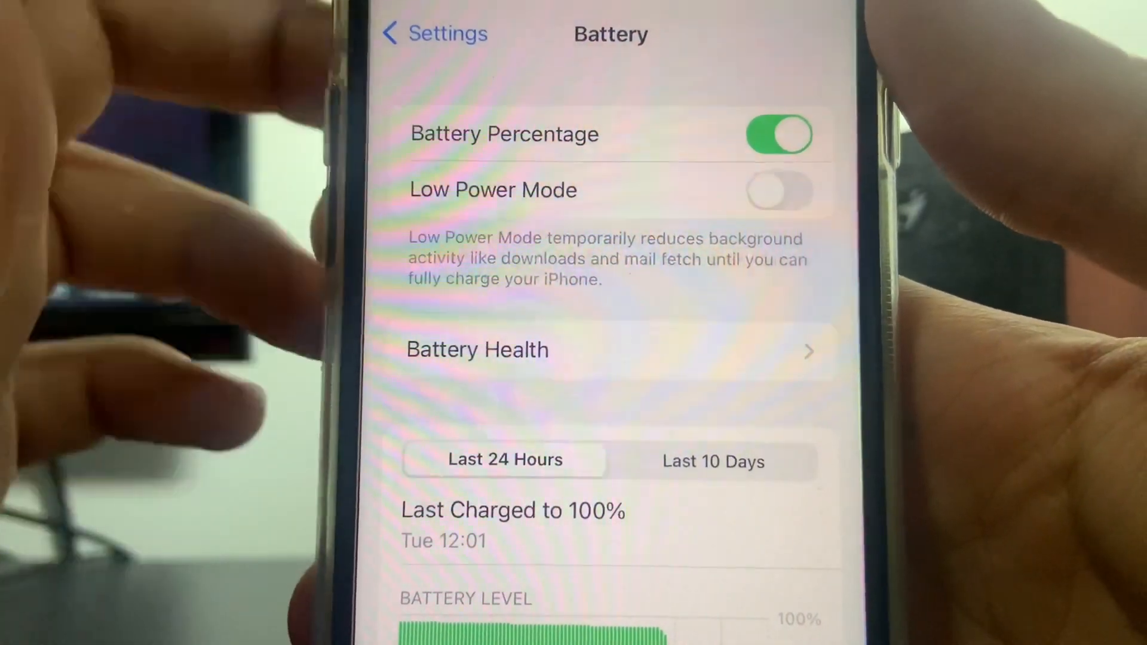
# Step: Set Background App Refresh to Wi-Fi & Mobile Data, then back out of the settings pages
pyautogui.click(434, 33)
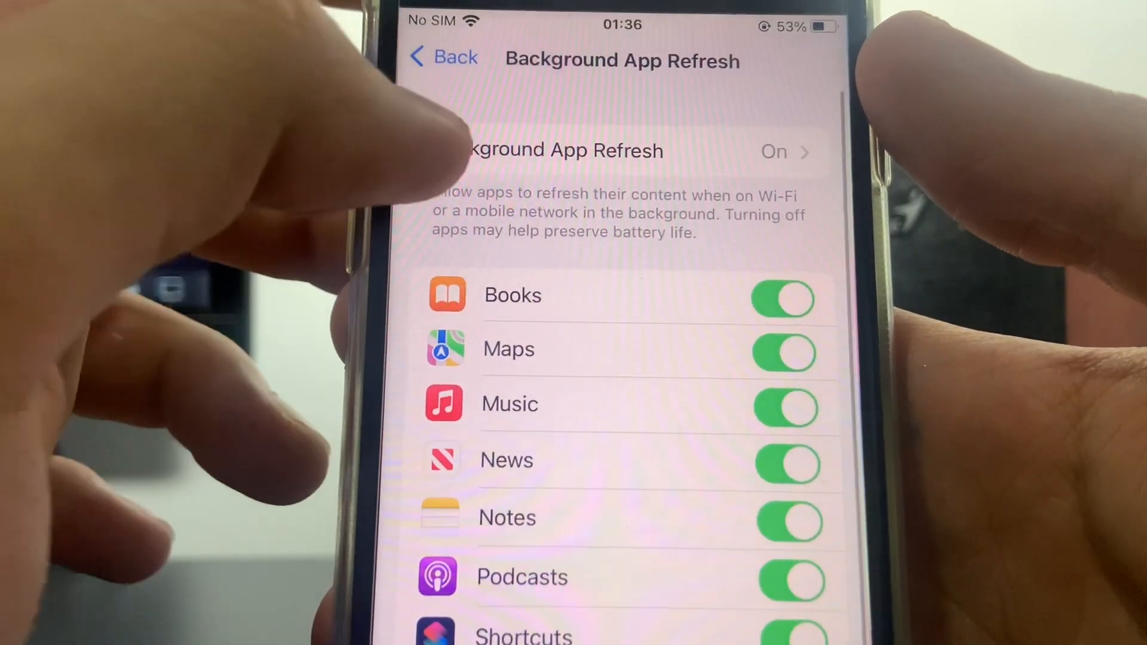
pyautogui.click(773, 151)
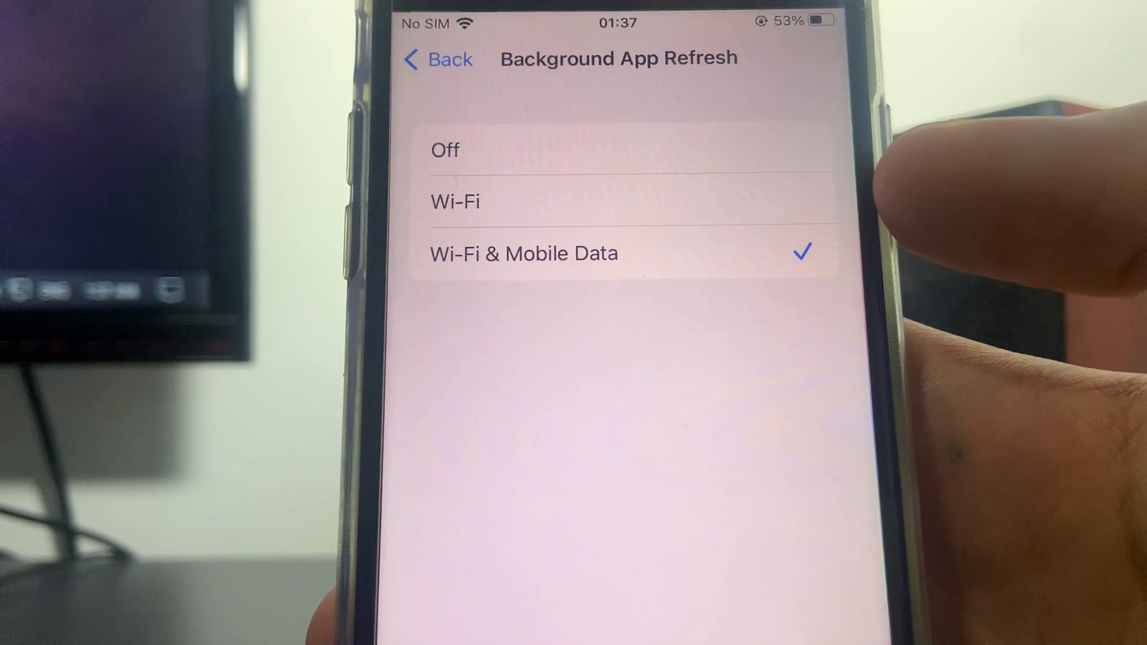
pyautogui.click(438, 59)
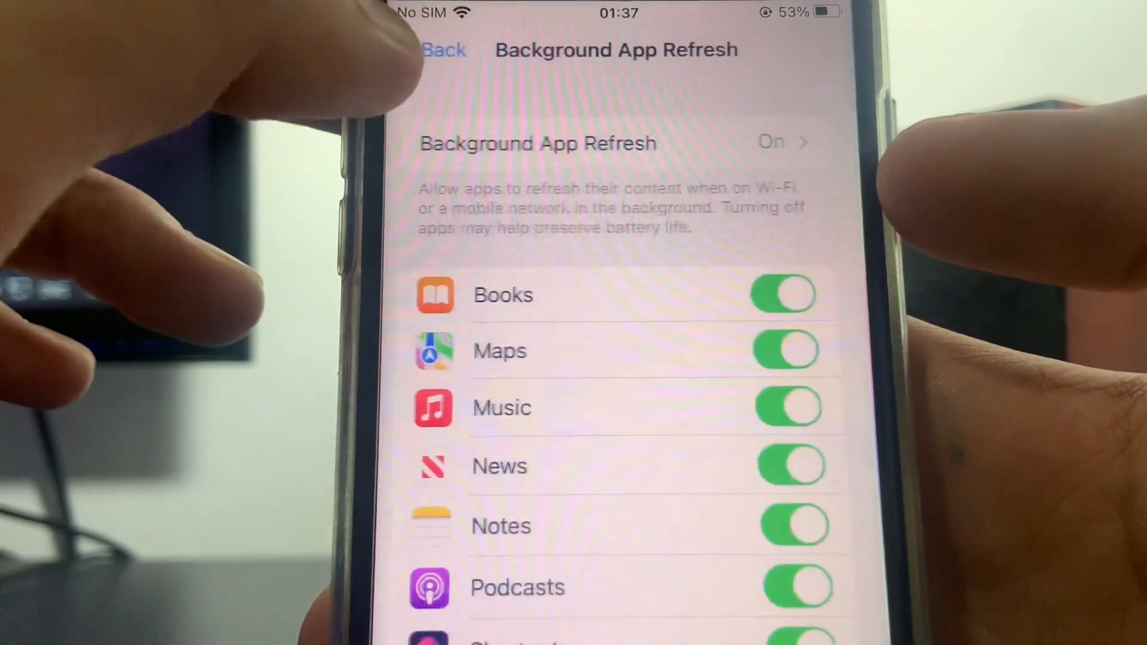
pyautogui.click(444, 50)
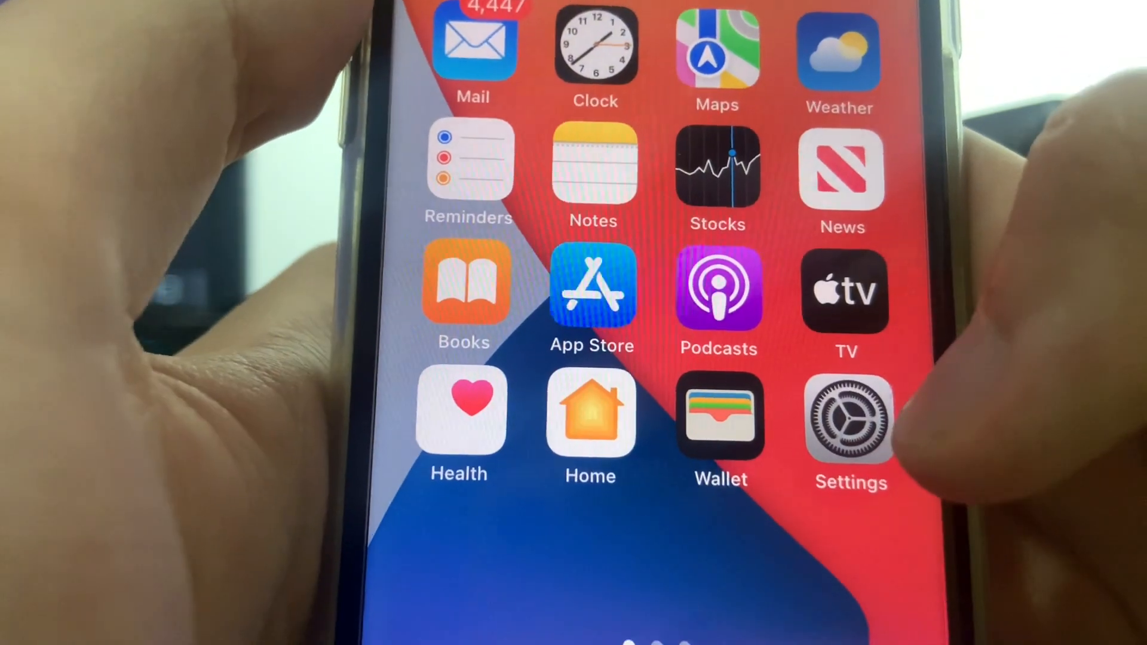
# Step: Swipe the home screen to the next page holding the GBA Emulator icon
pyautogui.hscroll(-3)
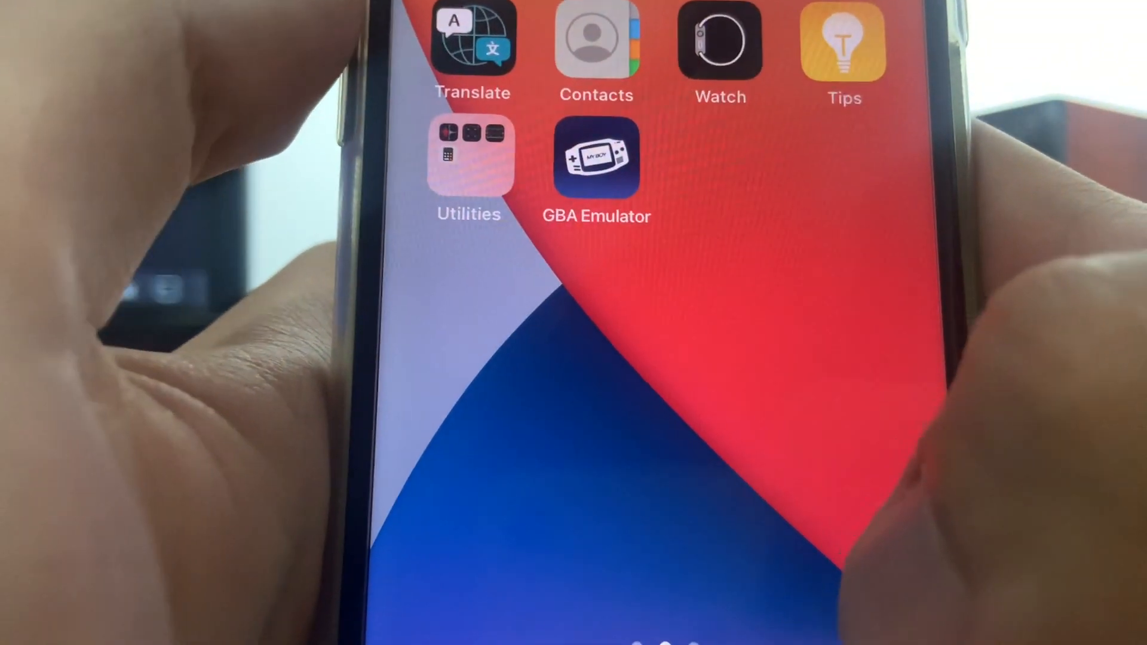